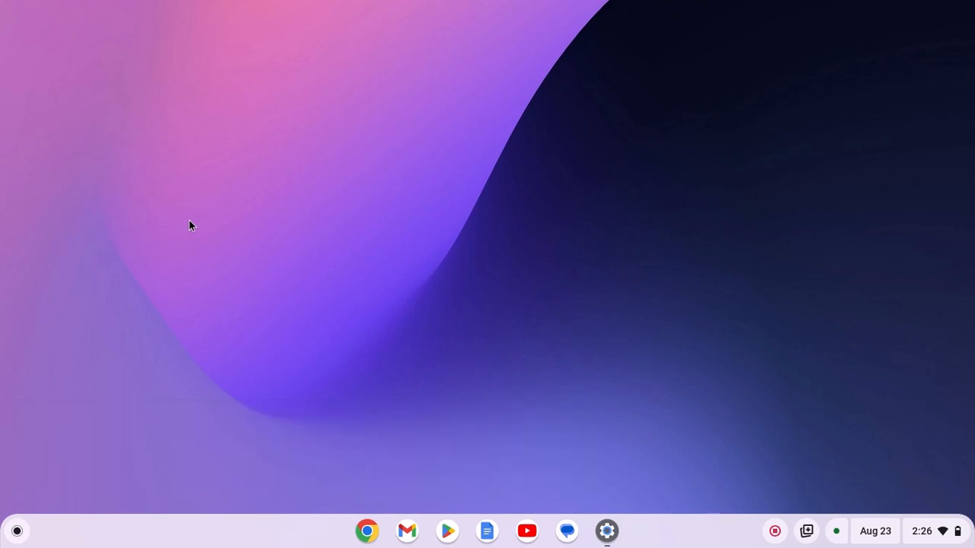
mouse_move(609, 525)
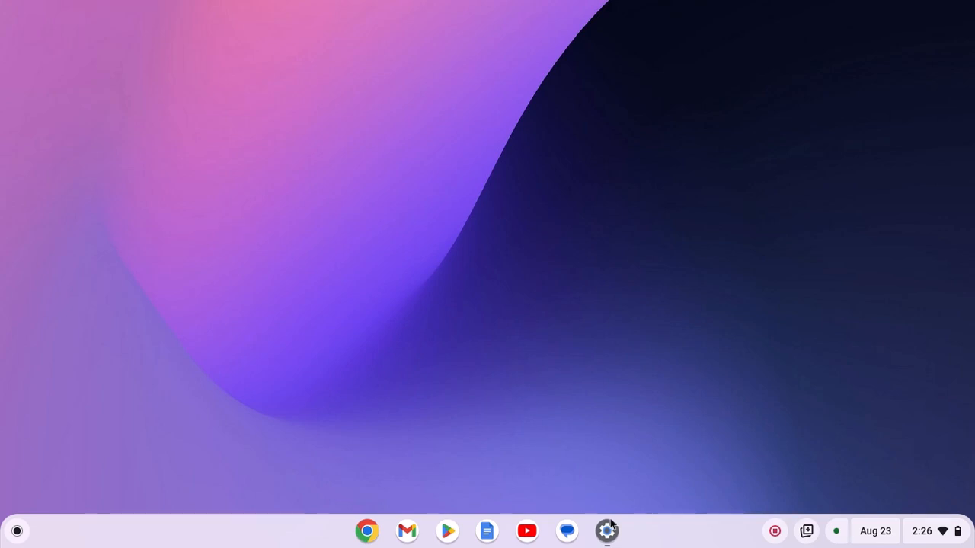
Step: Bring up ChromeOS Settings from the shelf to reach the Apps page
click(607, 529)
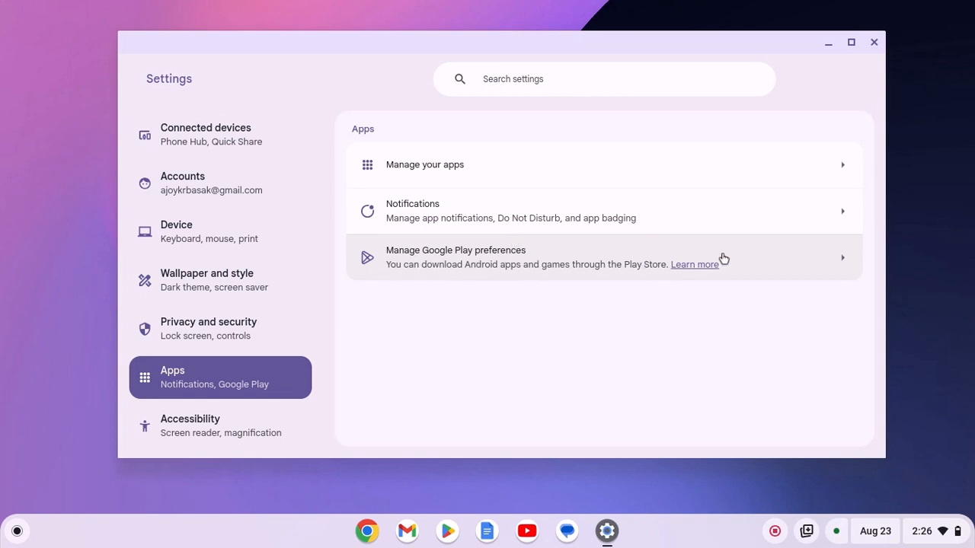
mouse_move(788, 251)
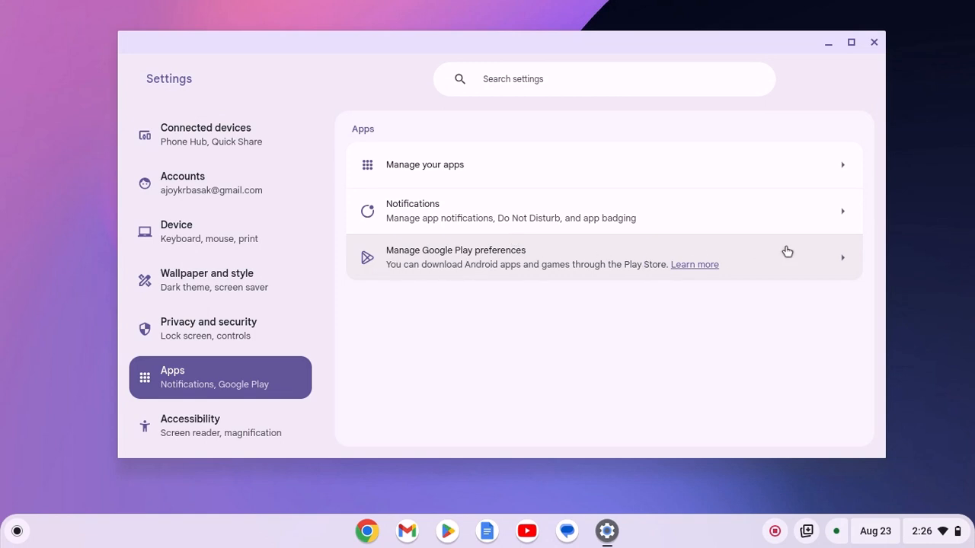
mouse_move(932, 52)
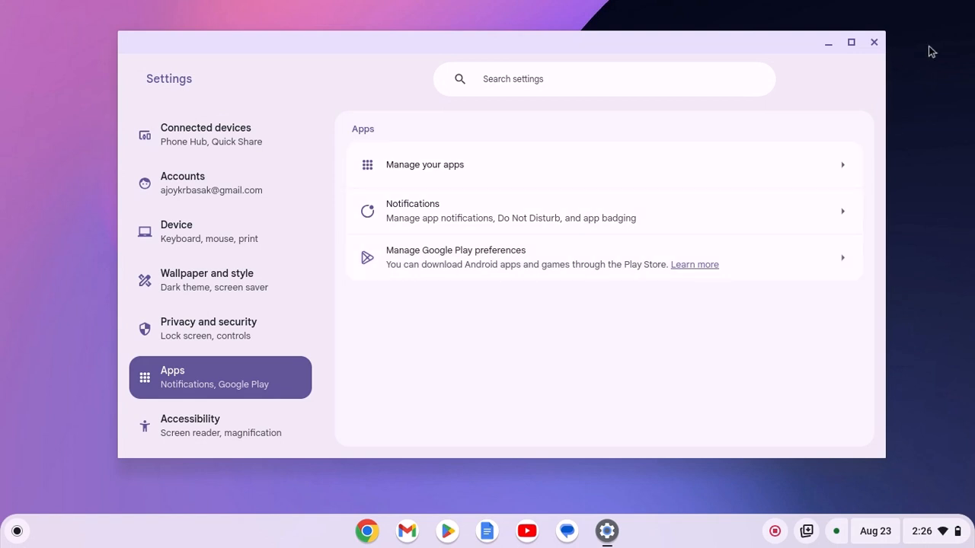
mouse_move(623, 403)
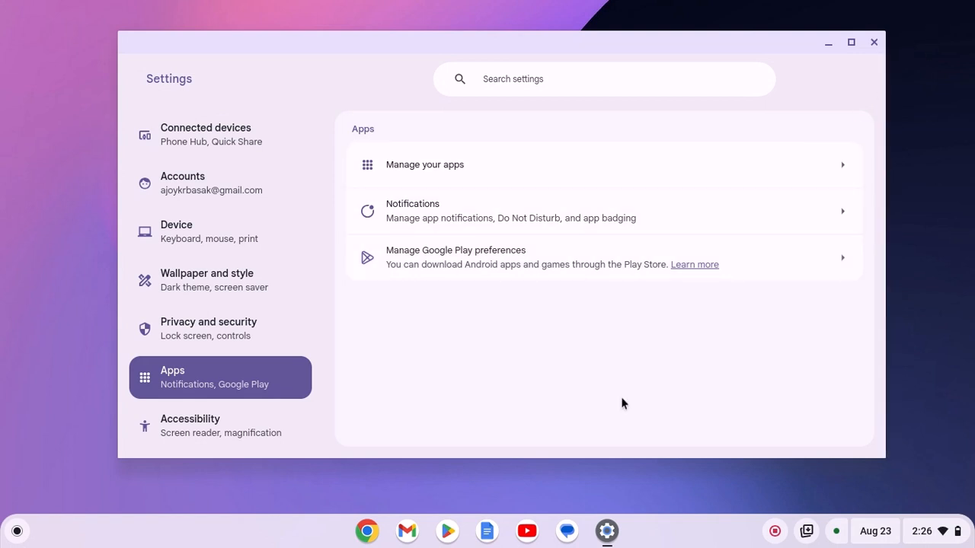
Step: Close Settings and show the launcher's grid of installed apps
click(874, 43)
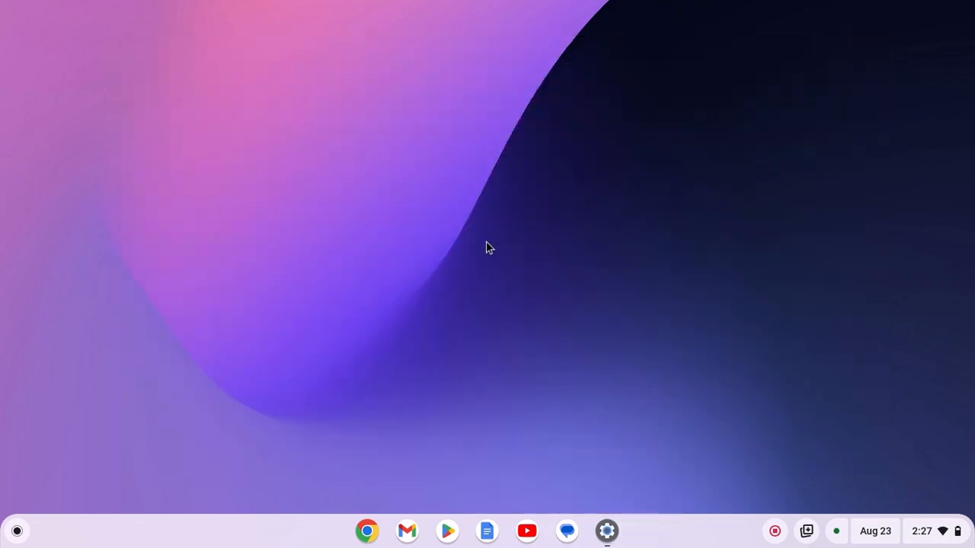
mouse_move(297, 388)
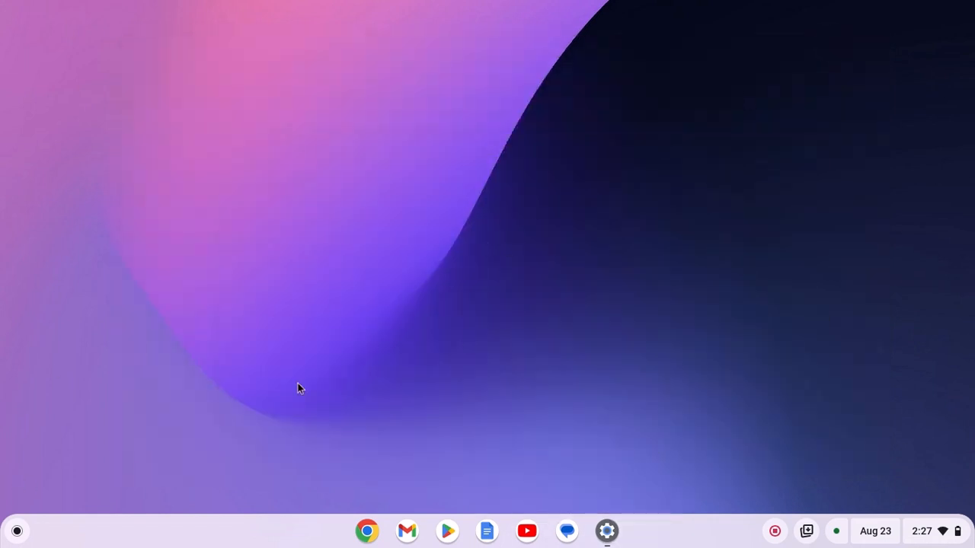
mouse_move(366, 530)
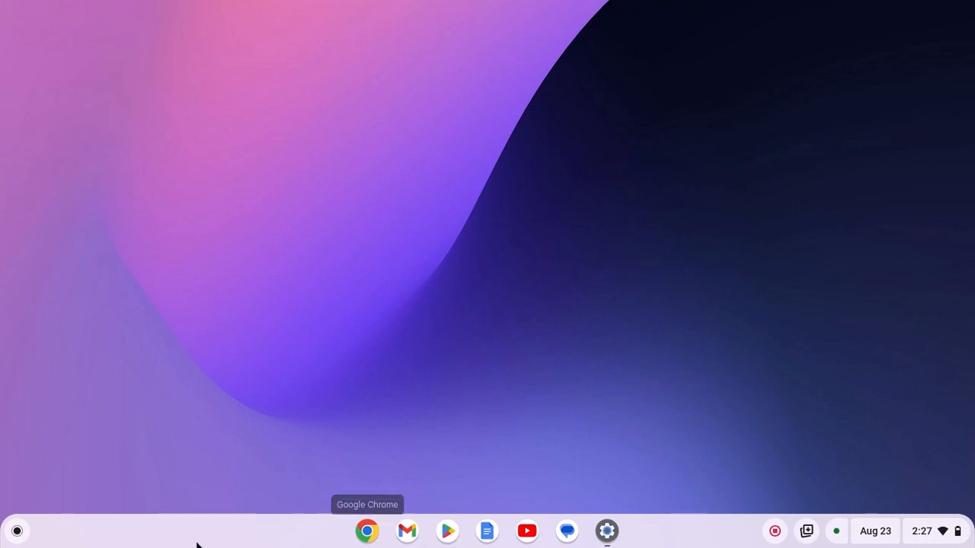
click(16, 530)
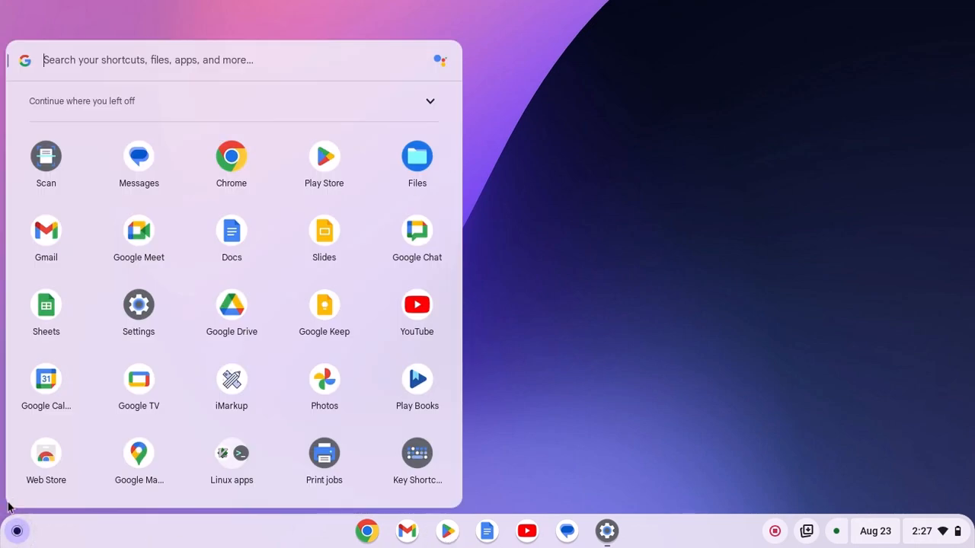
Step: Install WhatsApp Messenger from its Google Play Store listing
click(323, 155)
text(whatsapp)
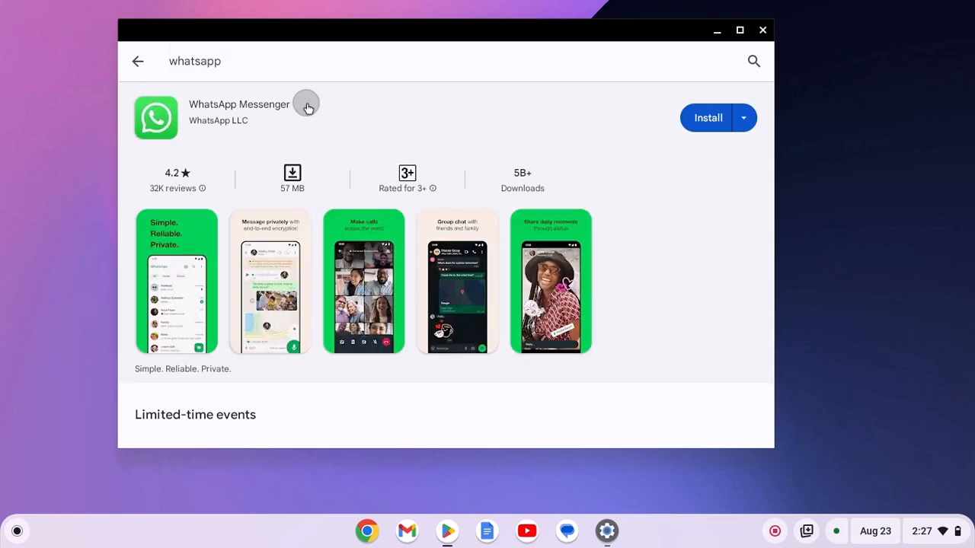
click(238, 112)
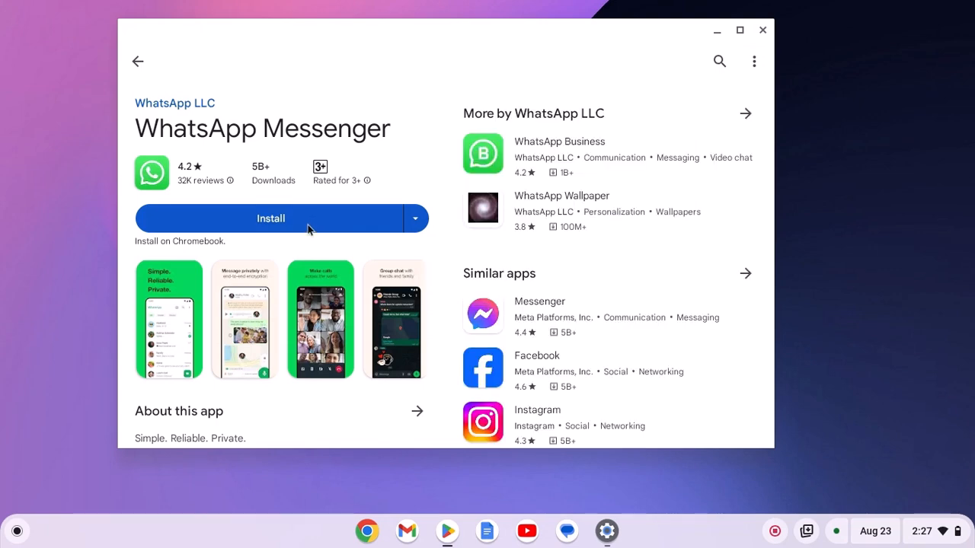
click(271, 219)
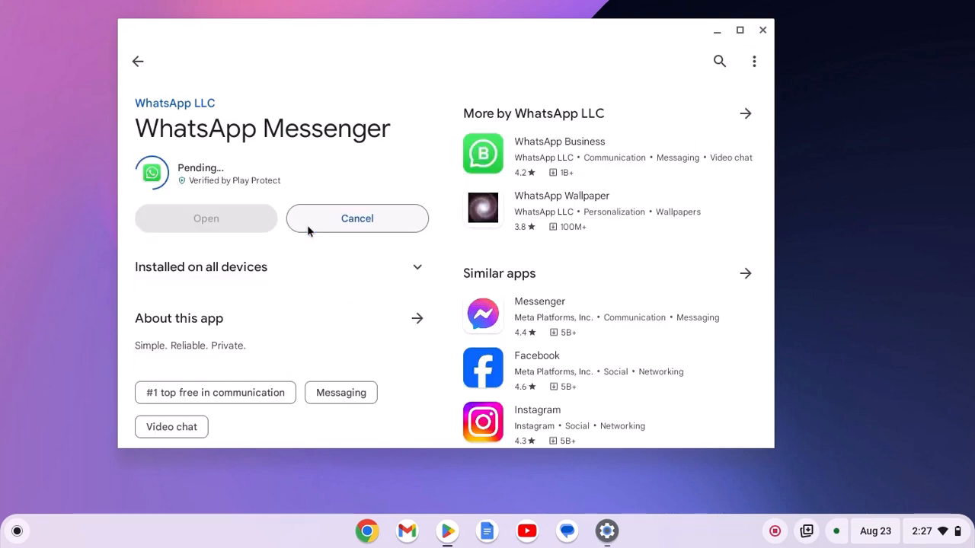
mouse_move(642, 165)
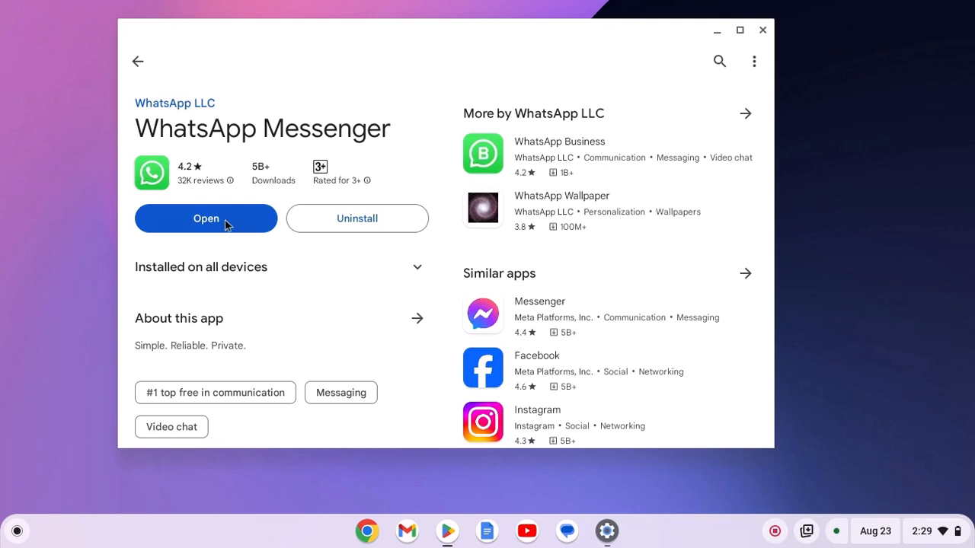
mouse_move(764, 46)
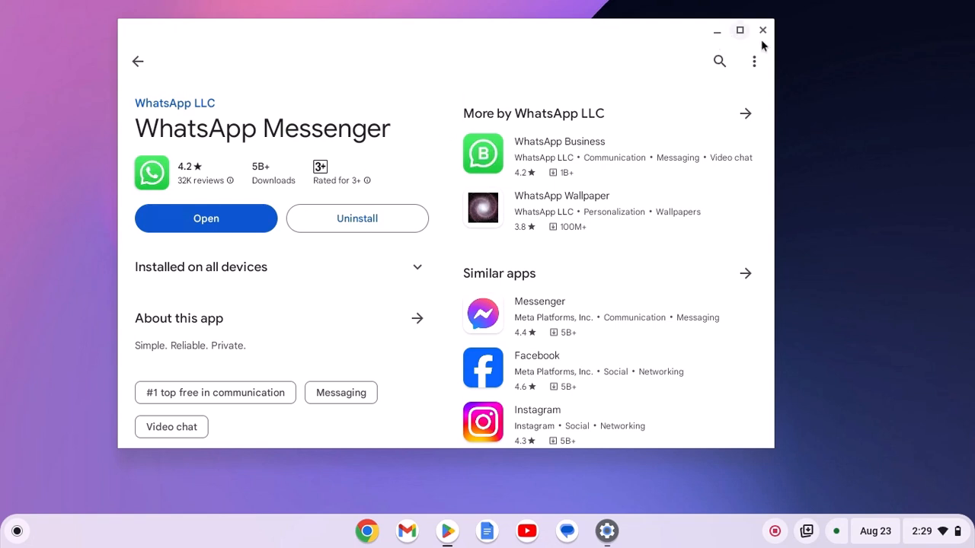
Step: Close the Play Store and show WhatsApp in the launcher's app grid
click(762, 30)
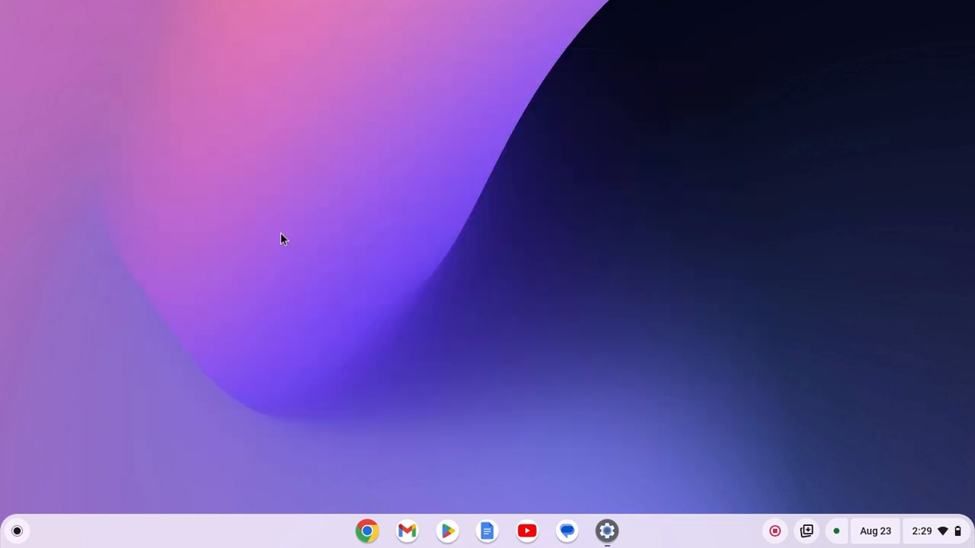
click(17, 530)
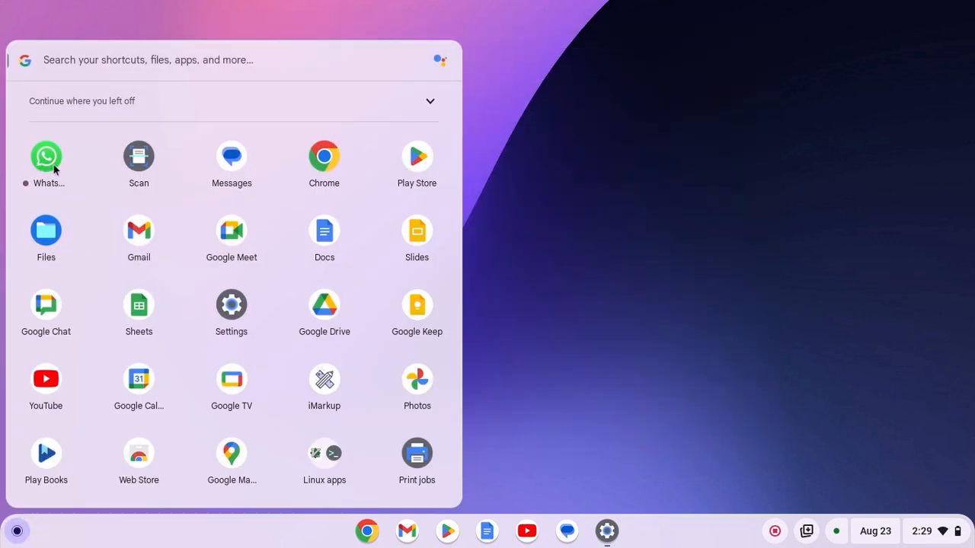
Step: Launch WhatsApp, keep English, accept the terms and reach the companion-device QR screen
click(46, 155)
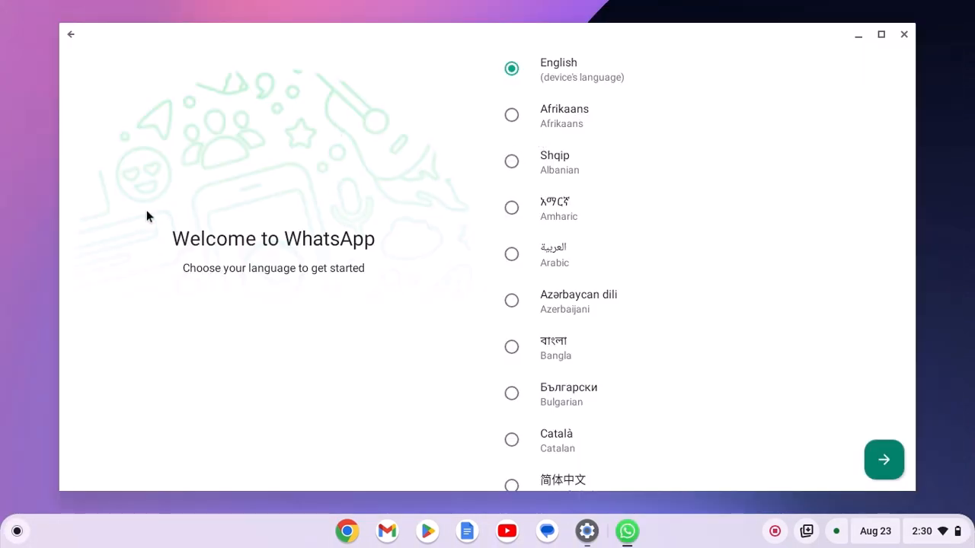
mouse_move(576, 76)
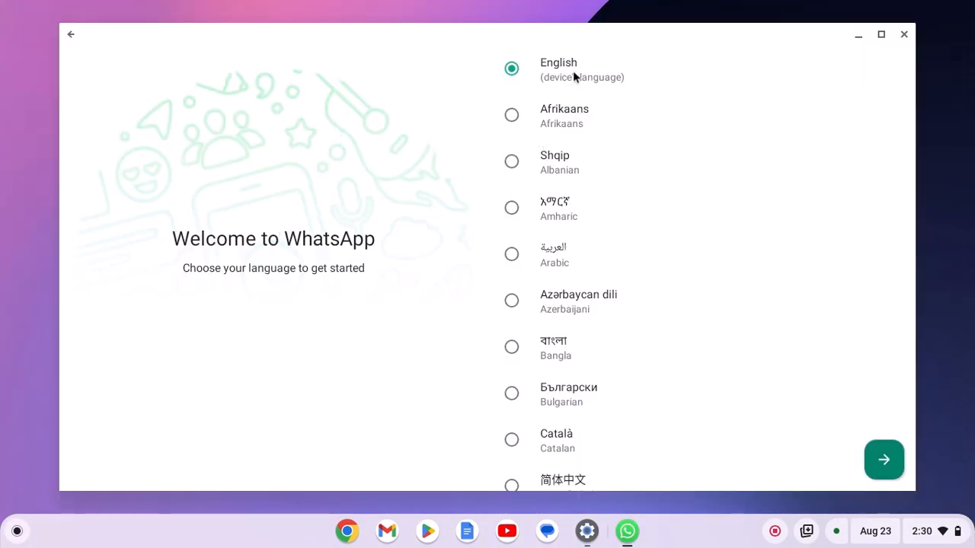
click(883, 460)
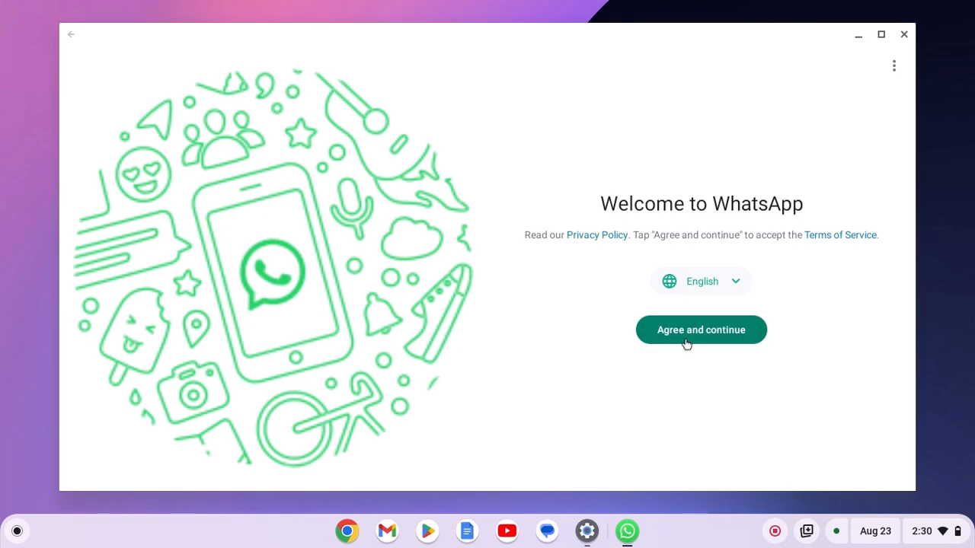
click(700, 329)
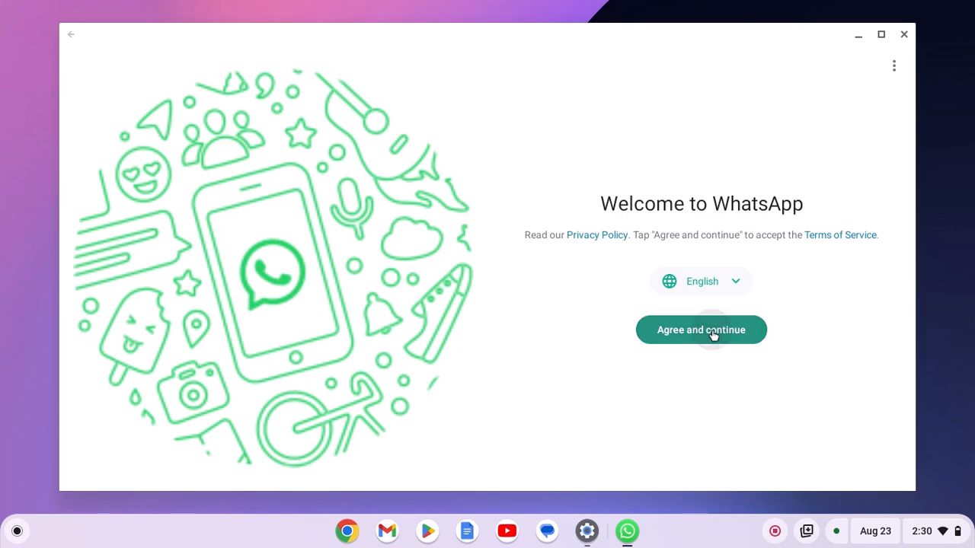
click(700, 329)
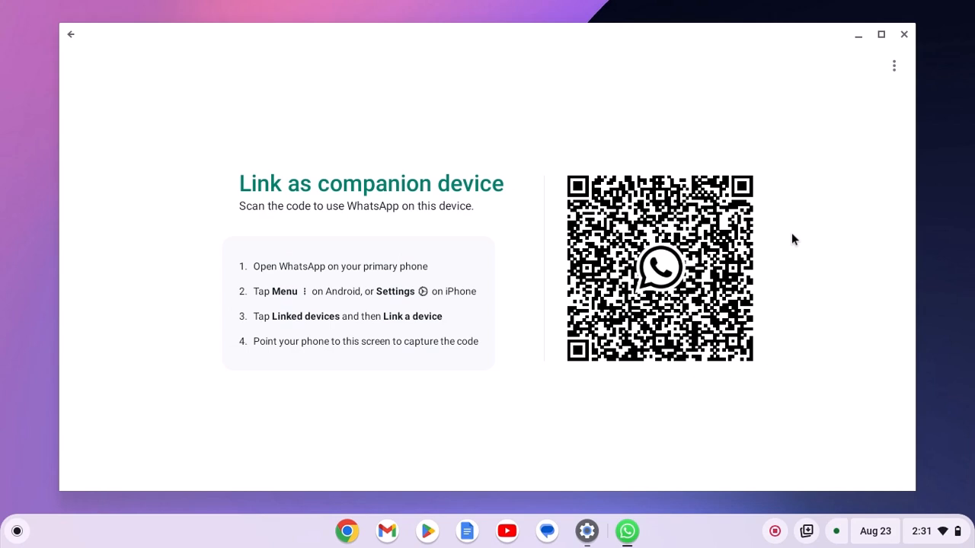
mouse_move(859, 35)
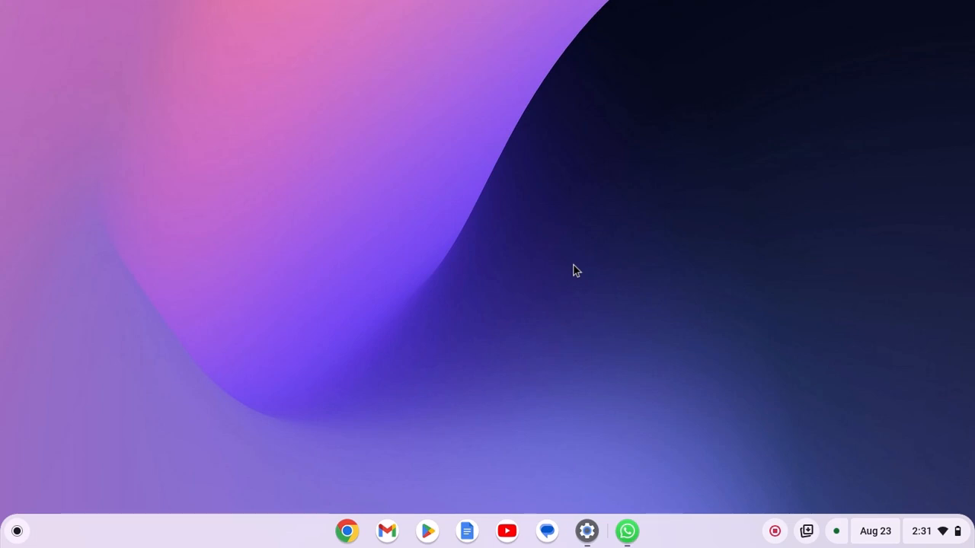
Step: Load web.whatsapp.com in Chrome to display the phone-linking QR code
click(627, 530)
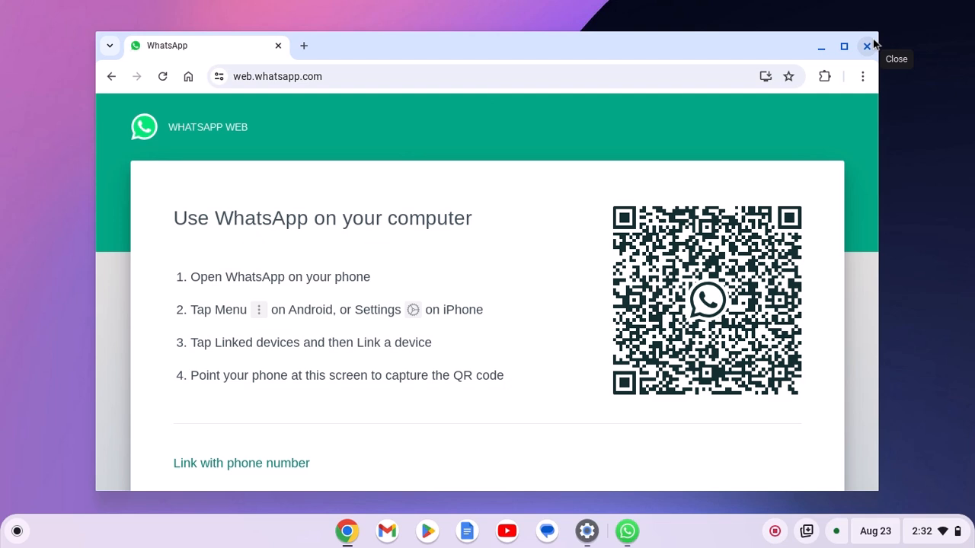
mouse_move(495, 213)
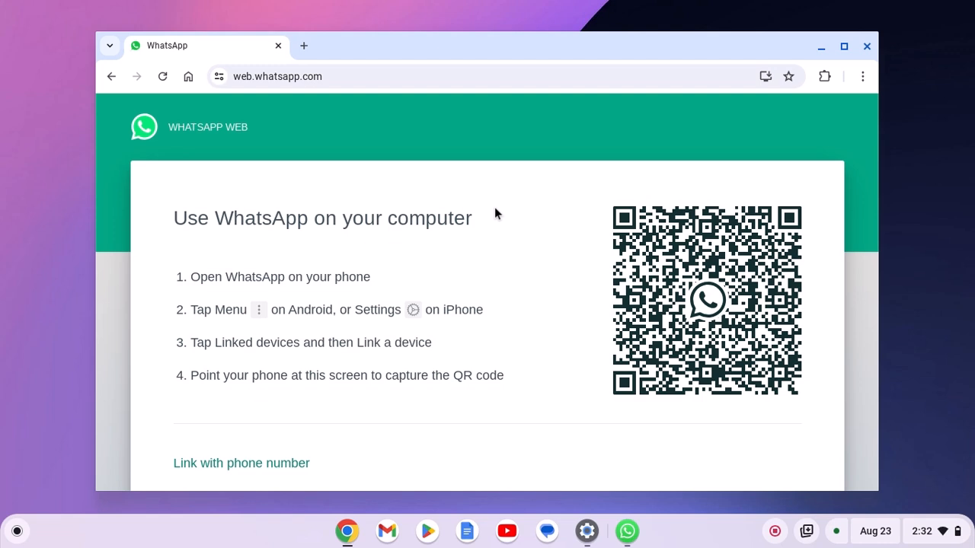
mouse_move(862, 73)
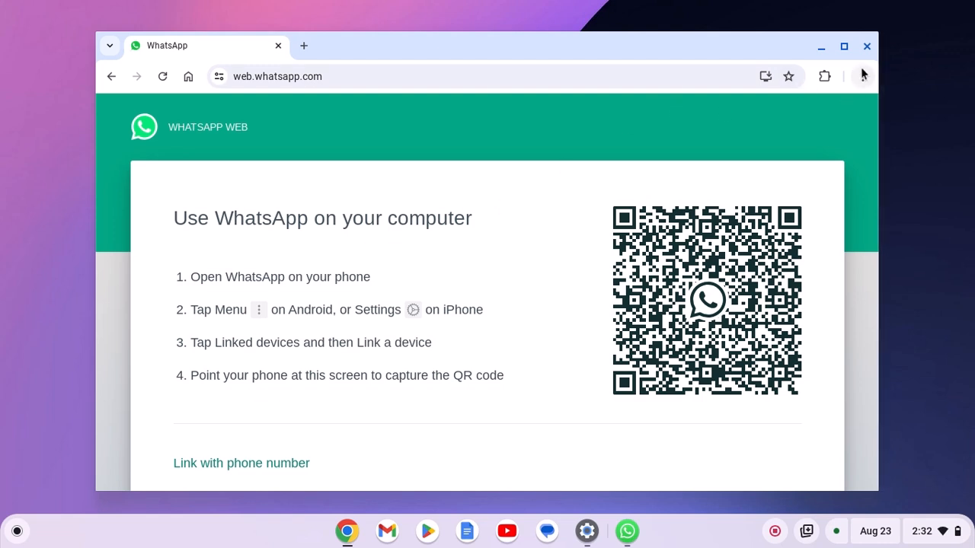
click(862, 76)
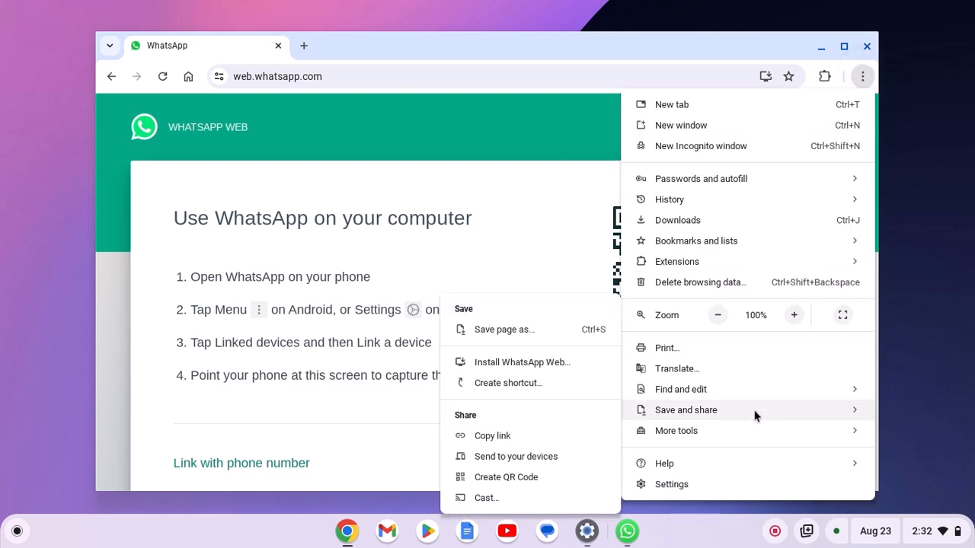
mouse_move(521, 362)
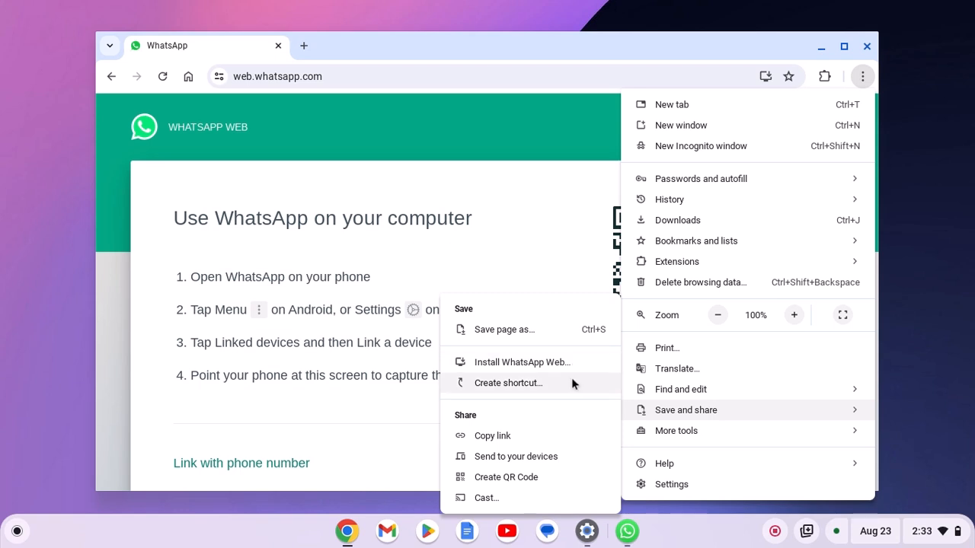
mouse_move(575, 370)
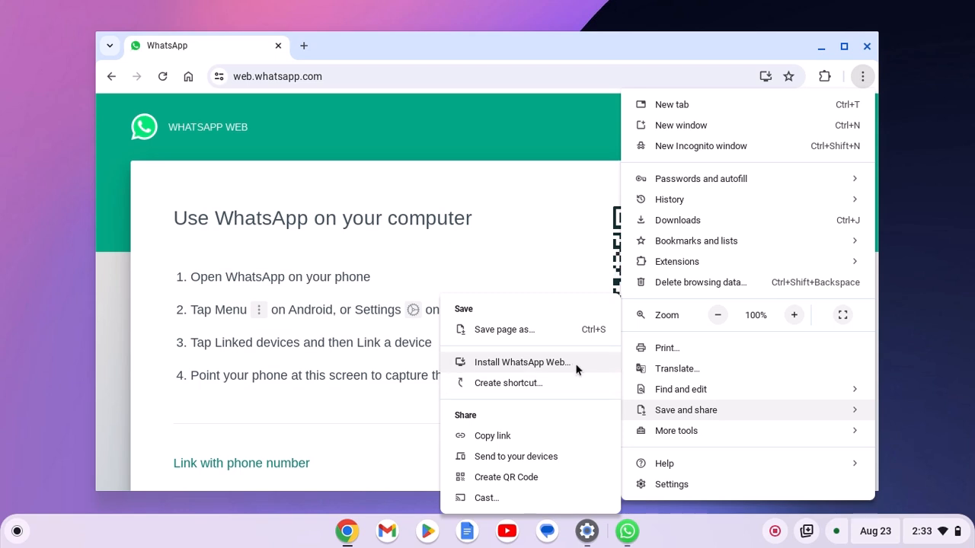
mouse_move(580, 371)
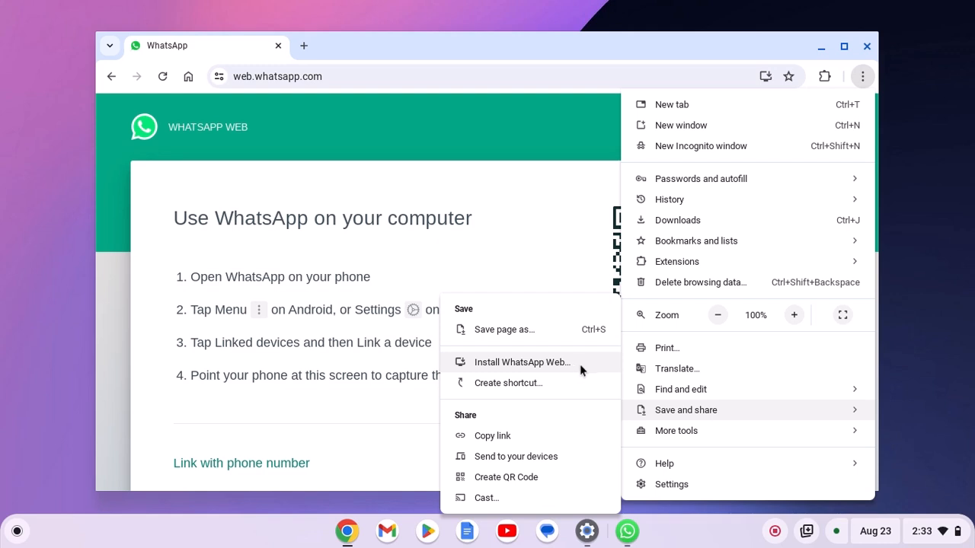
mouse_move(563, 390)
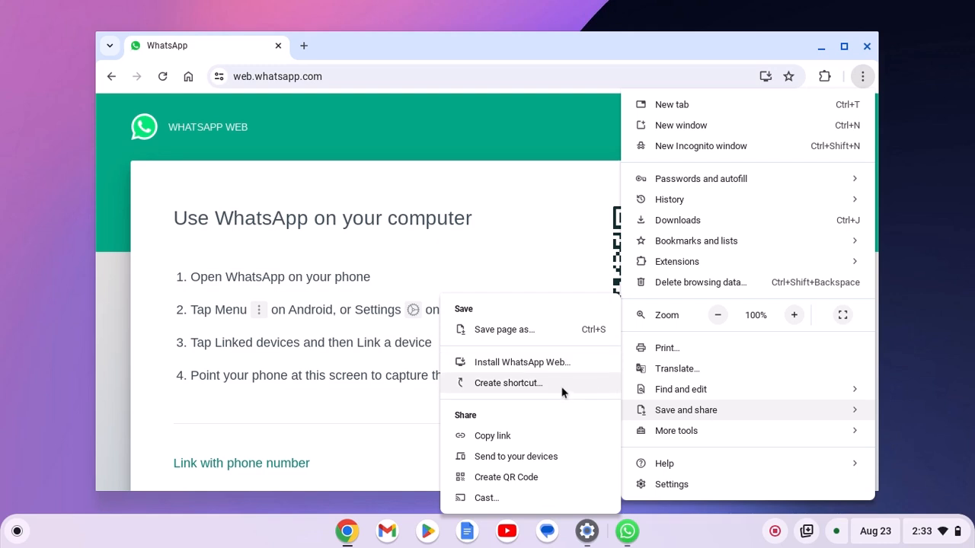
mouse_move(576, 367)
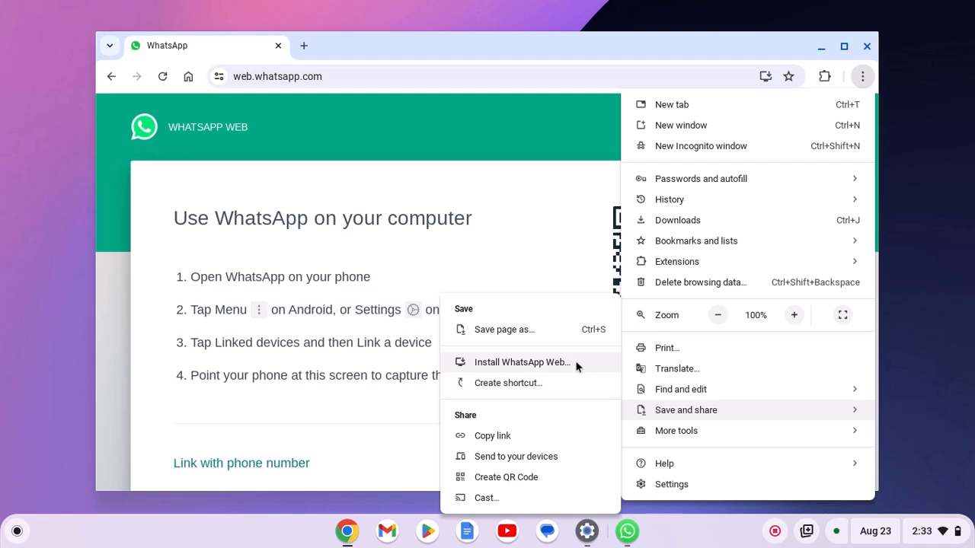
click(575, 362)
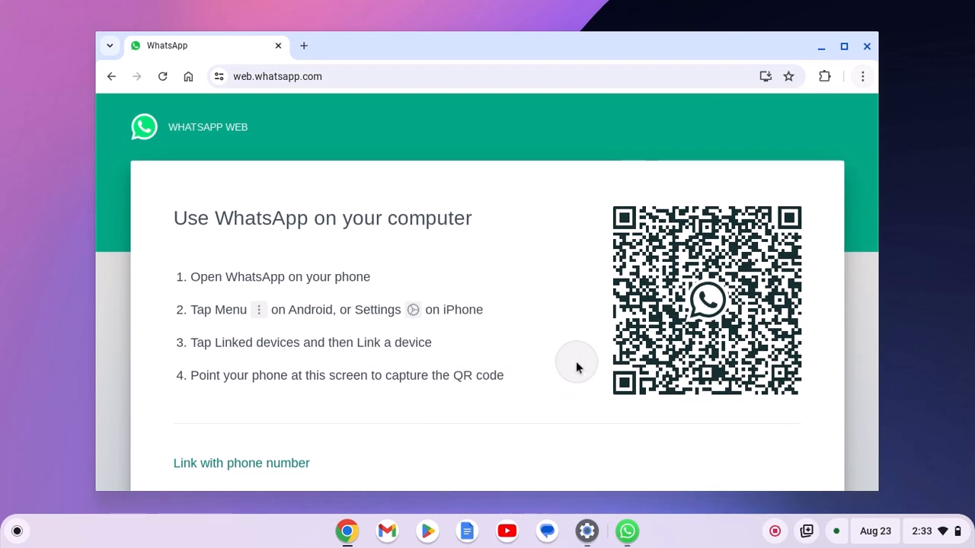
Step: Install WhatsApp Web as a standalone app and bring up its shelf icon options for pinning
click(764, 76)
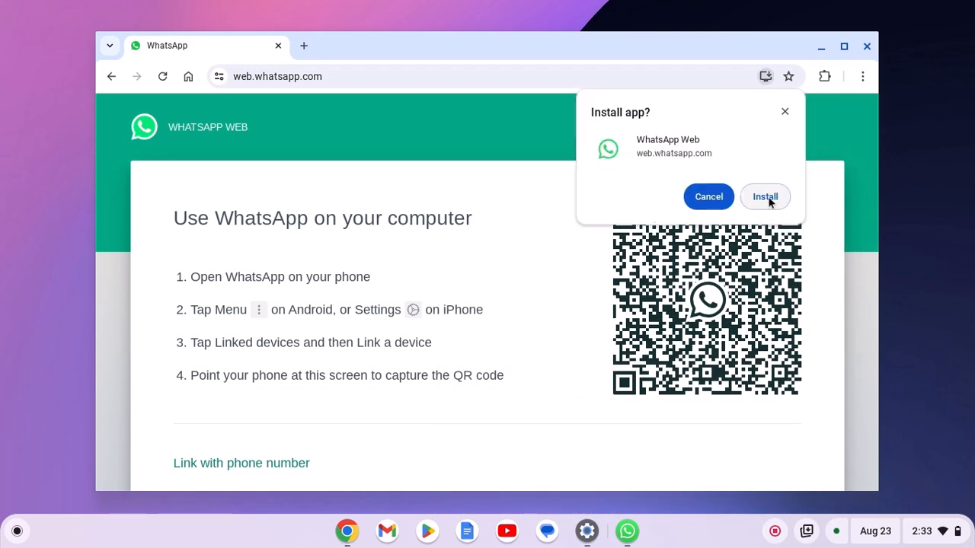
click(764, 197)
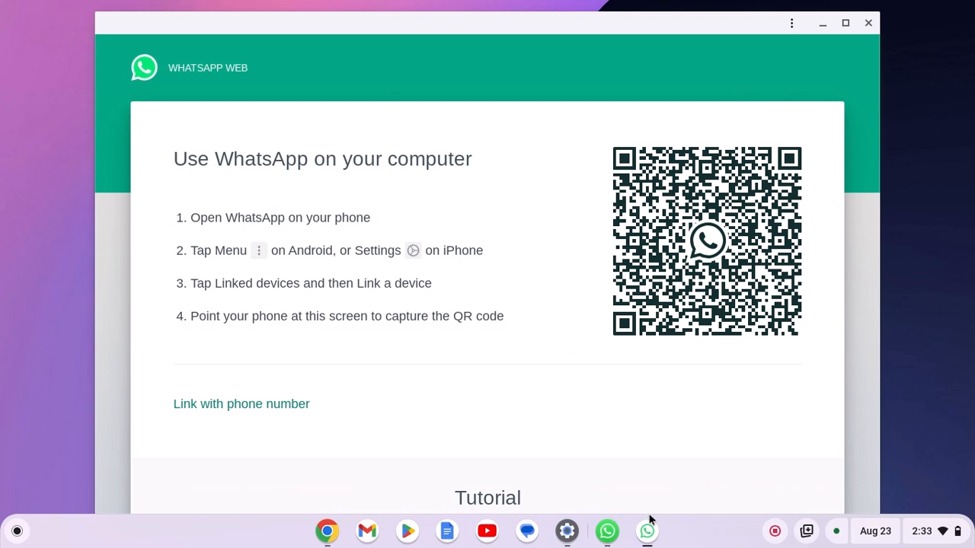
right_click(646, 530)
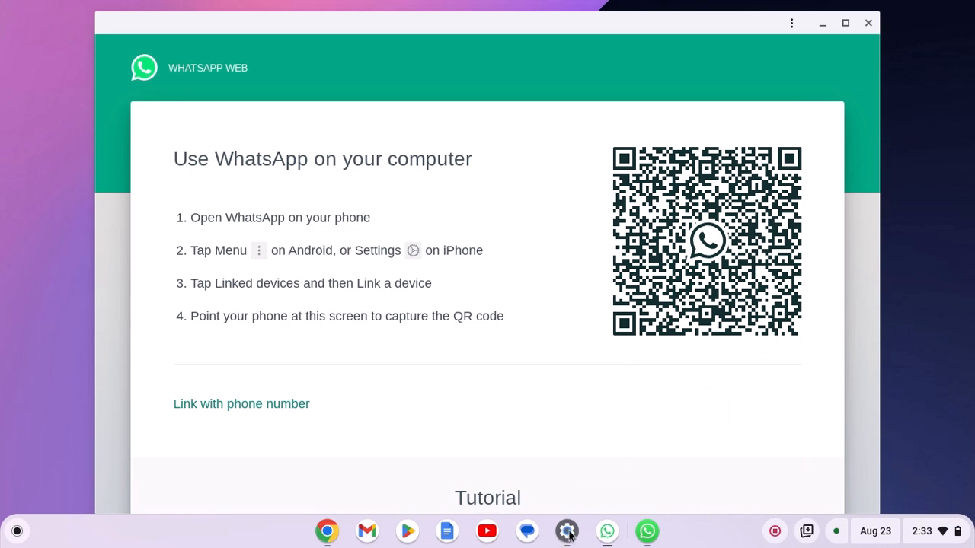
mouse_move(606, 530)
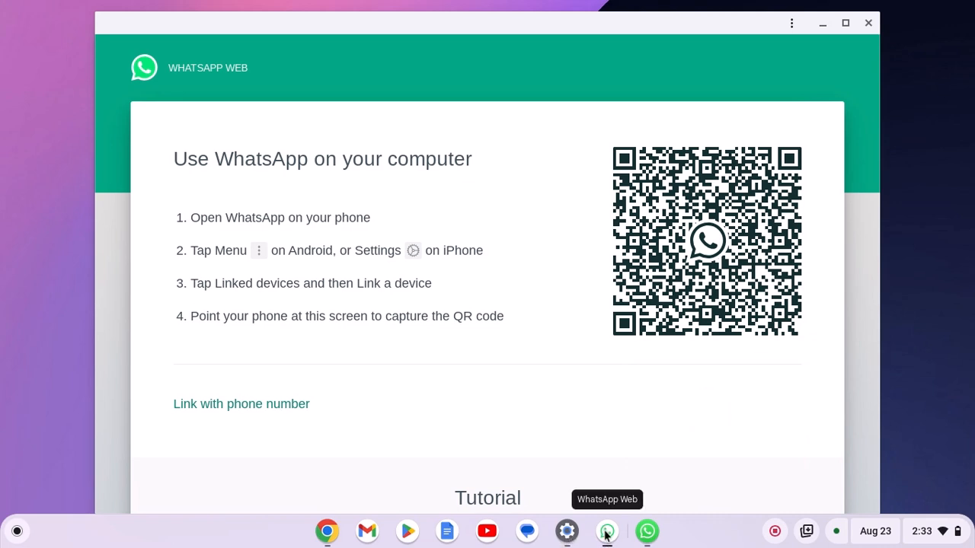